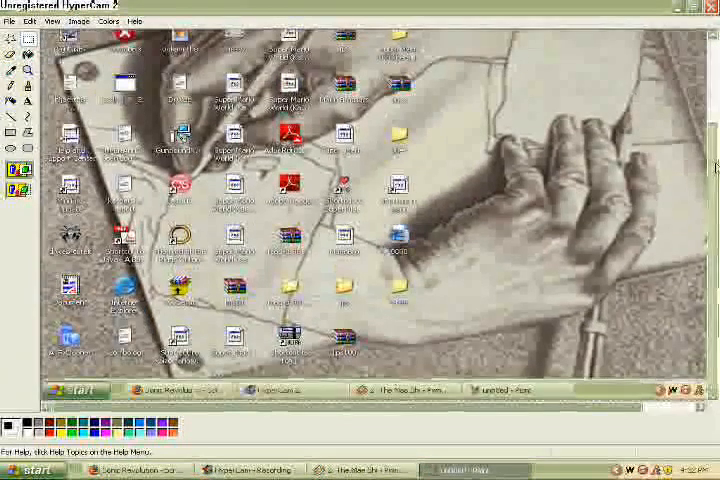
# Start Save As for the pasted screenshot, proposing the name untitled.
pyautogui.click(8, 20)
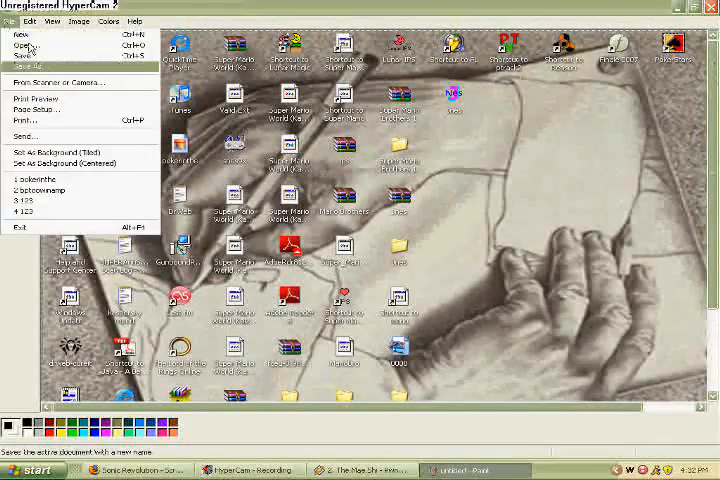
pyautogui.click(26, 64)
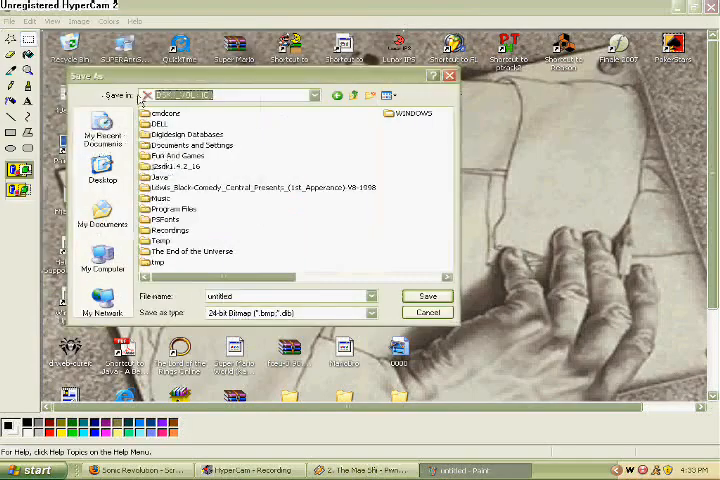
# Start the game in Firefox, play fourteen holes and continue past the scorecard to hole 15.
pyautogui.click(102, 170)
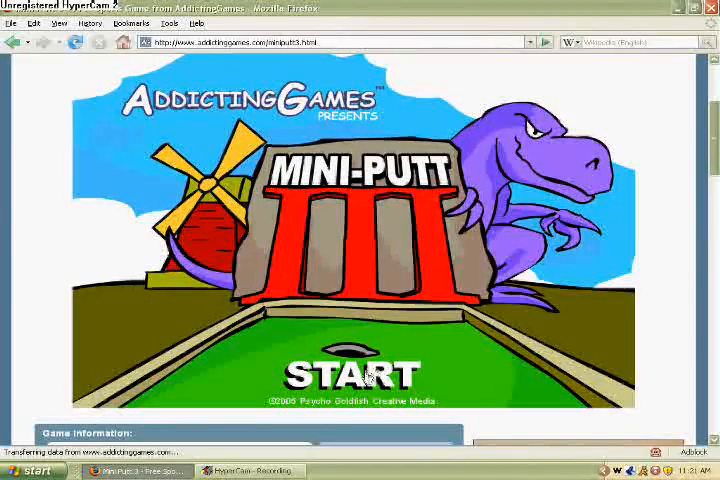
pyautogui.click(352, 376)
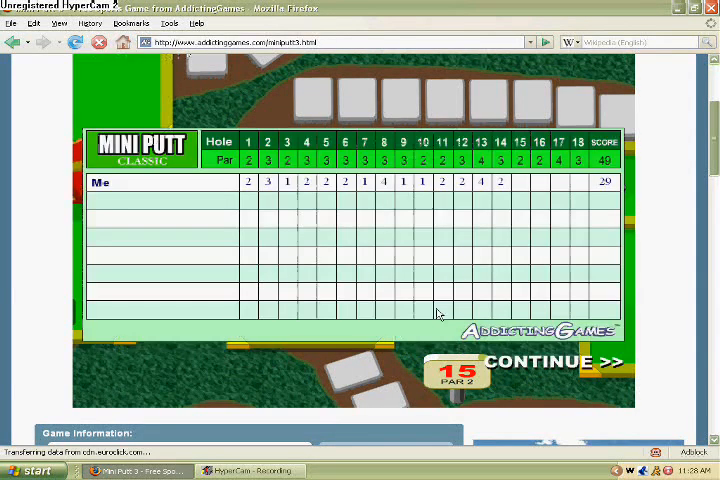
pyautogui.click(556, 362)
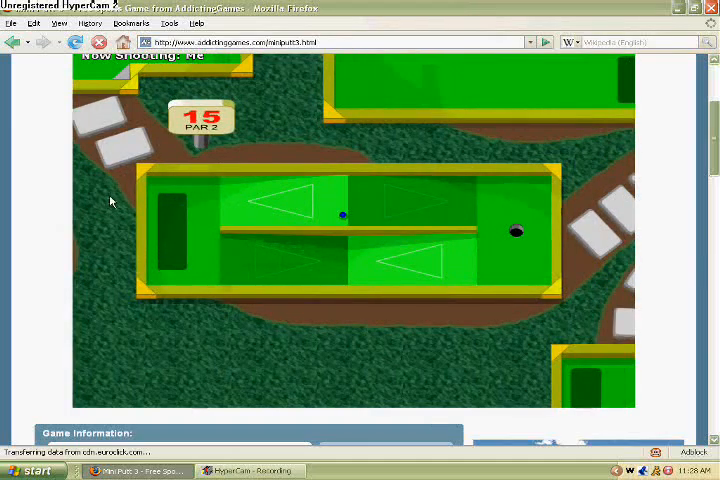